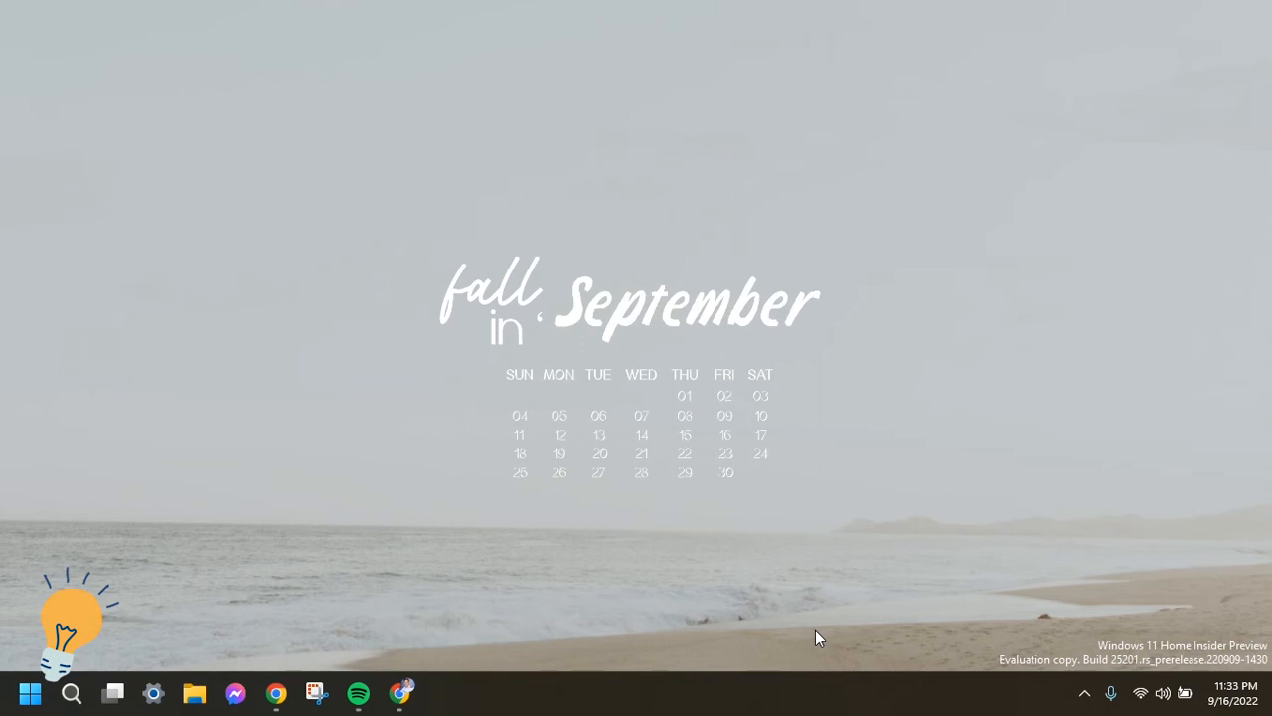
Launch Chrome from the taskbar and load twitter.com/home
left_click(401, 692)
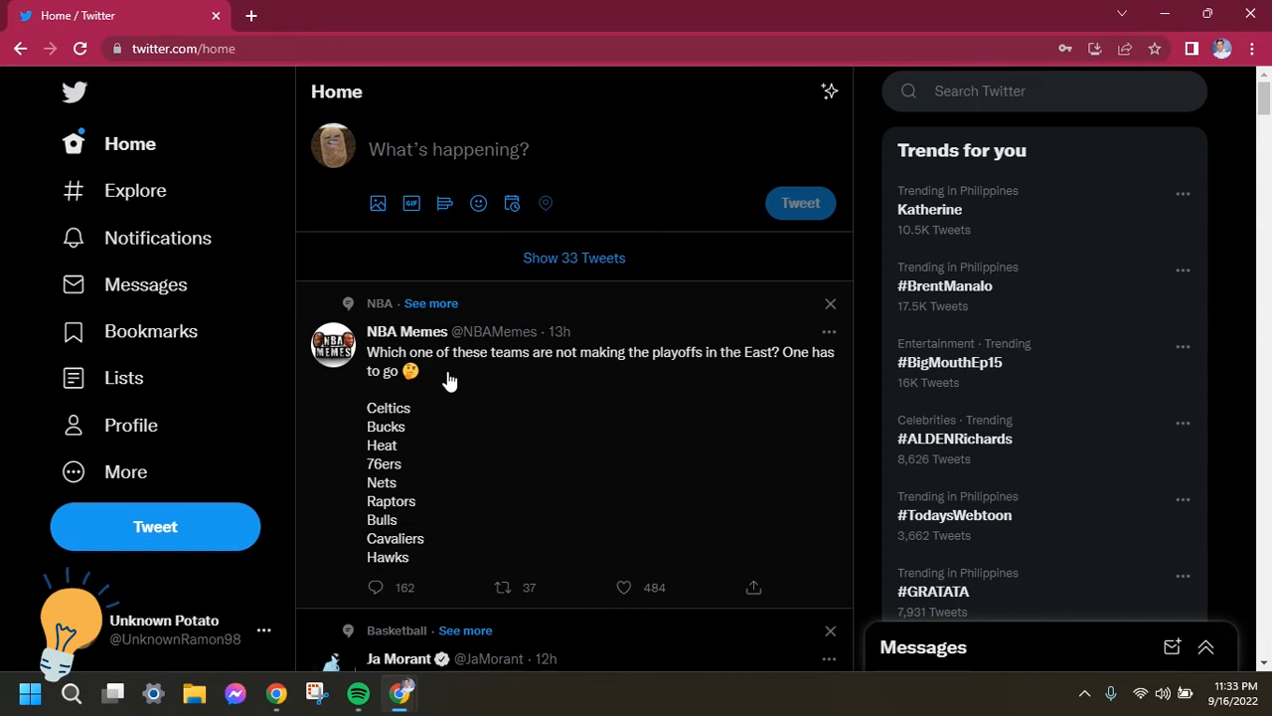
mouse_move(217, 392)
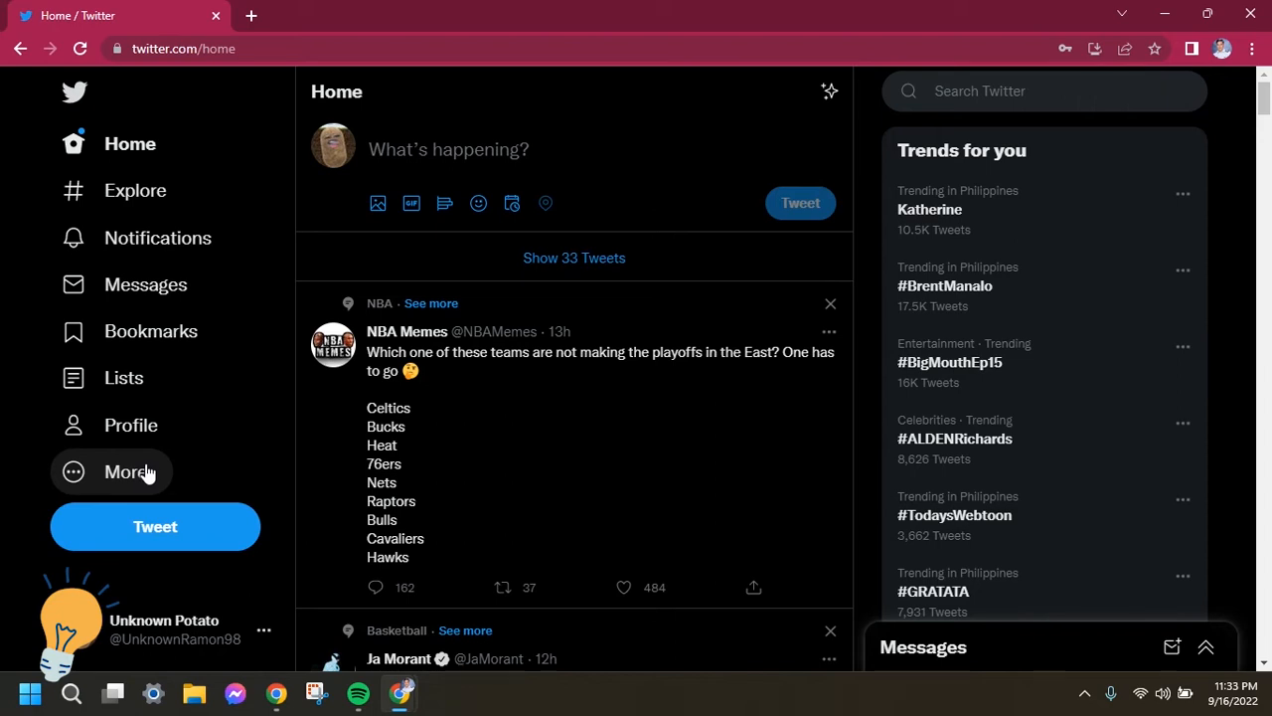
mouse_move(136, 474)
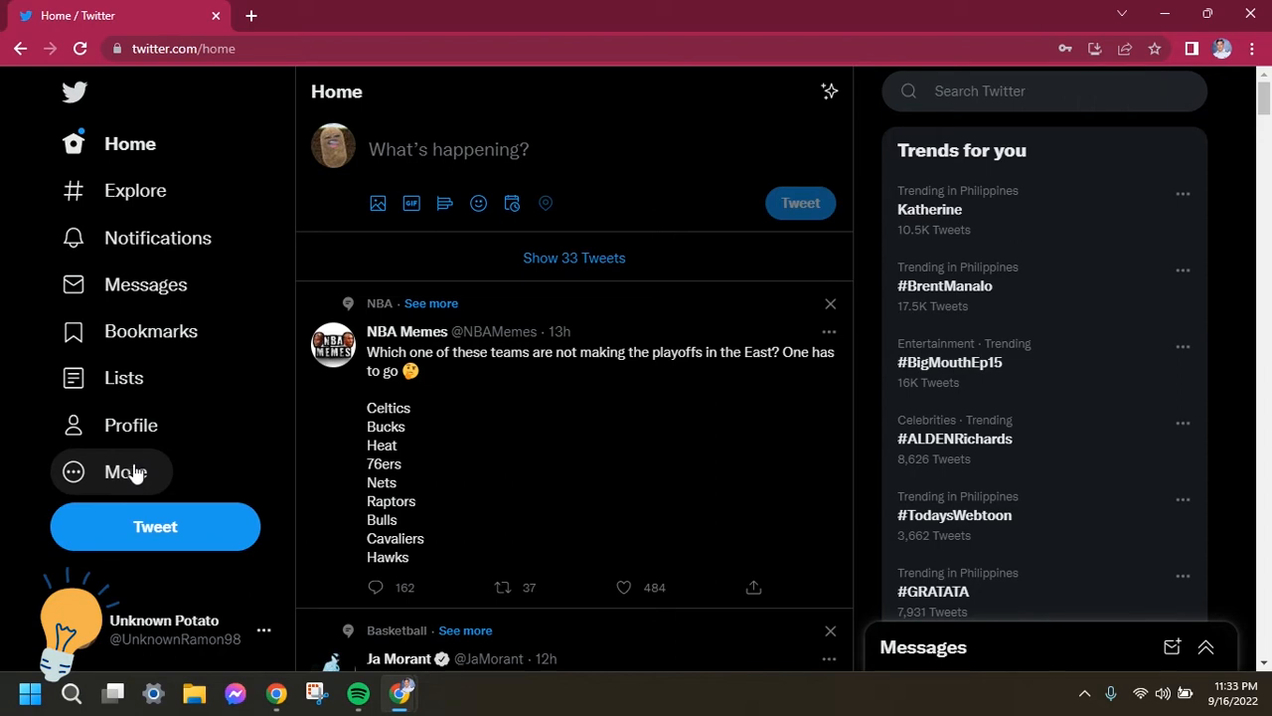
Reach Settings and privacy through the sidebar's More menu, landing on Your Account
left_click(123, 471)
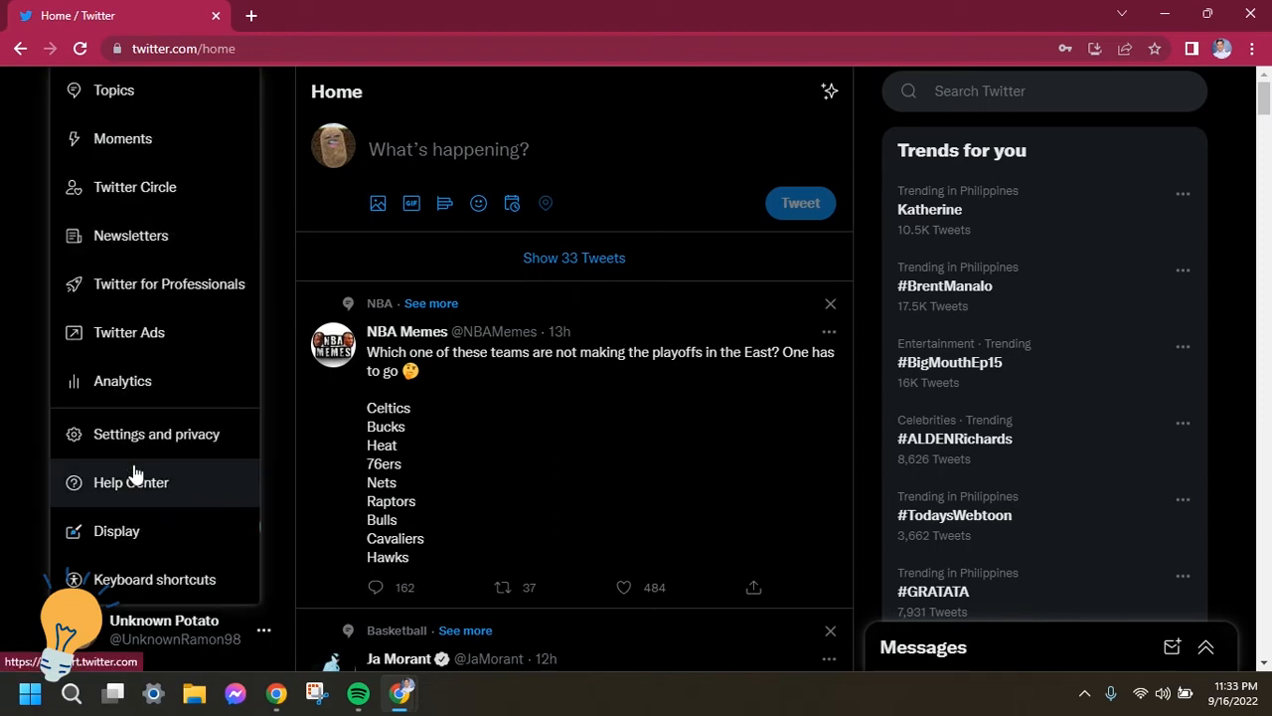
mouse_move(151, 453)
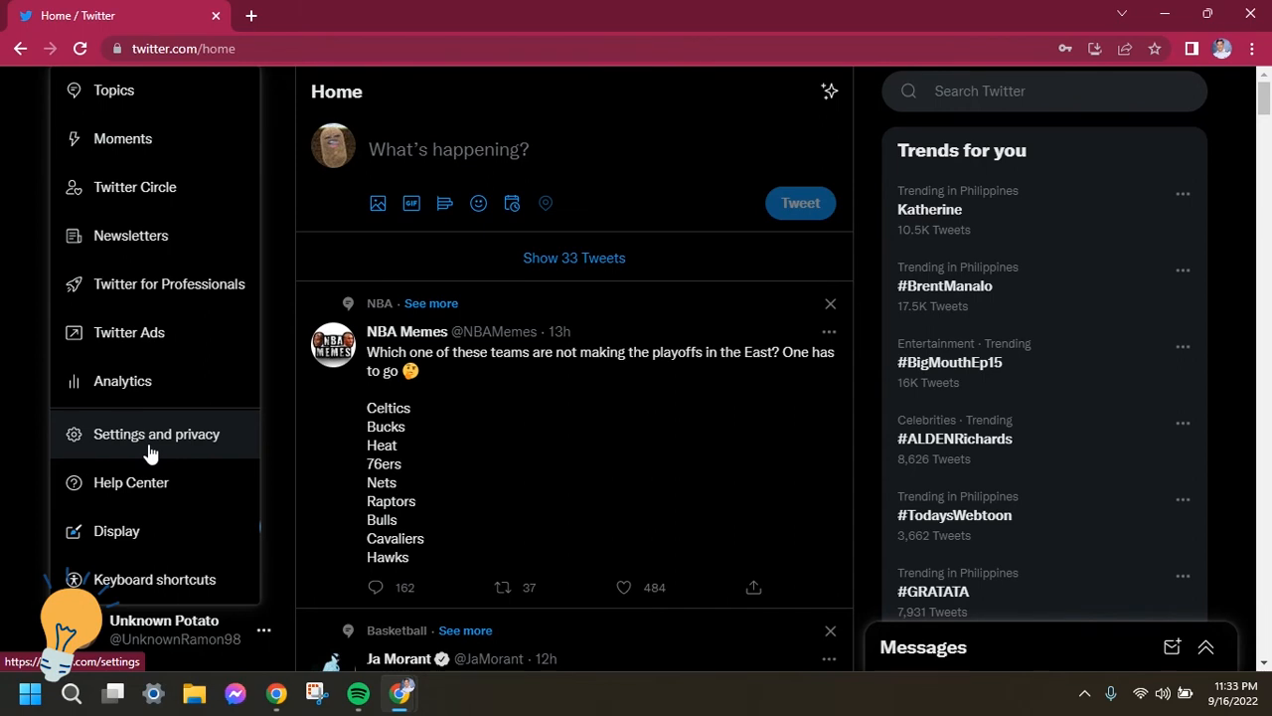
left_click(155, 434)
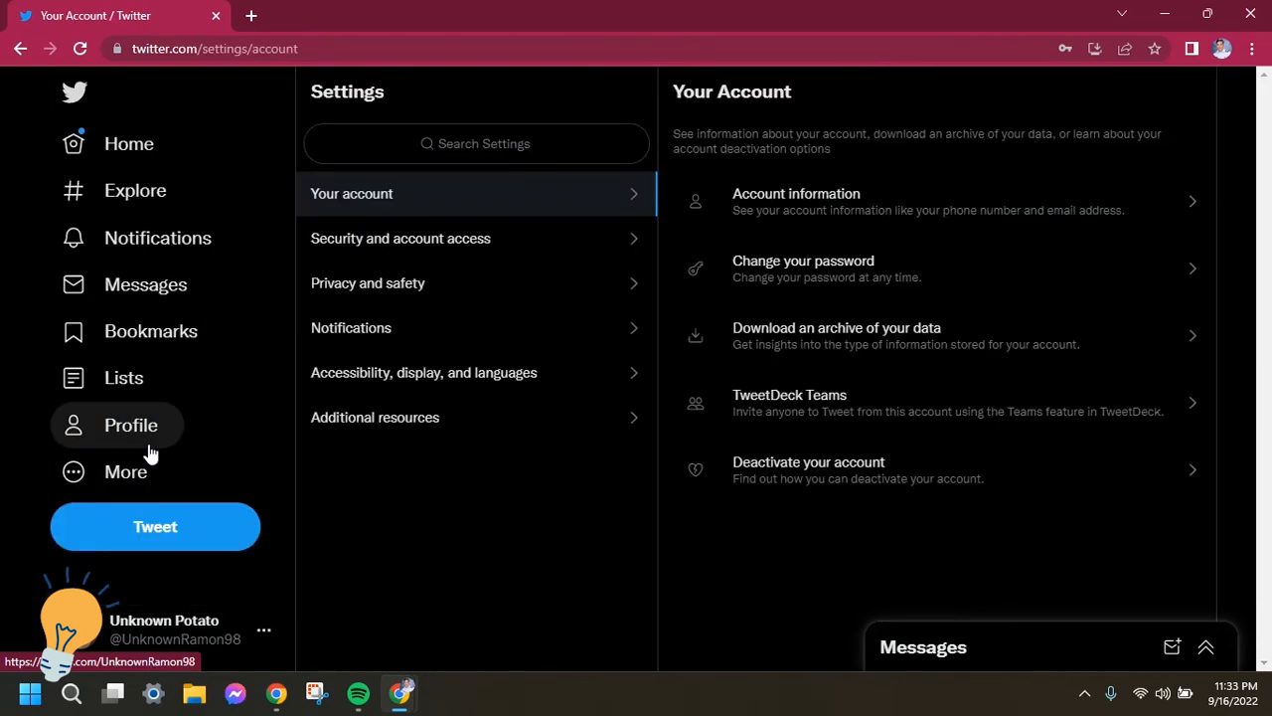
mouse_move(878, 592)
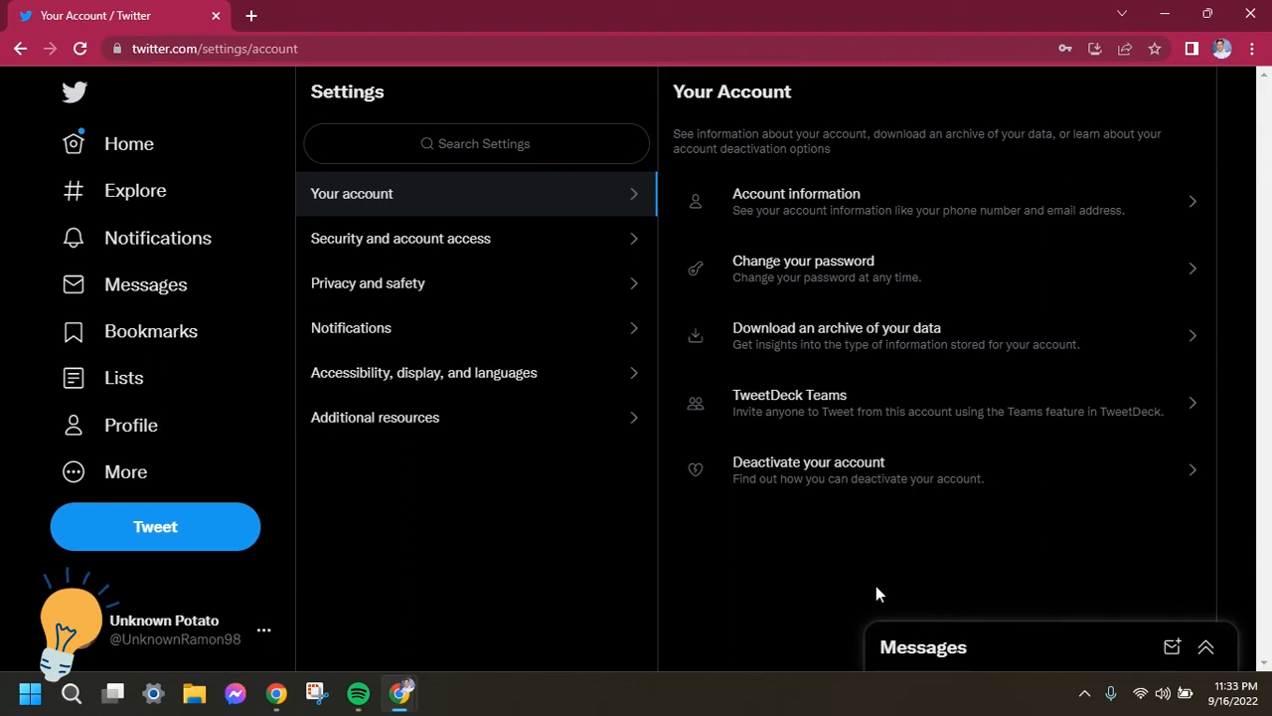
mouse_move(708, 135)
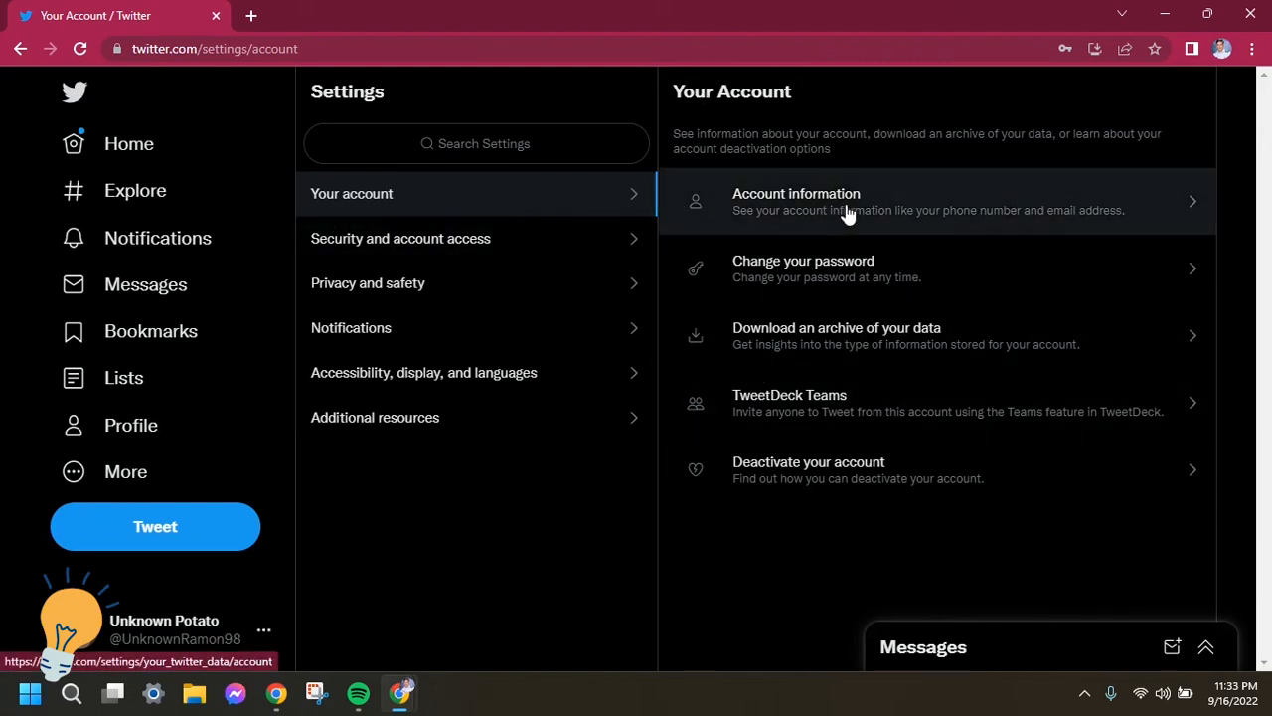
mouse_move(835, 288)
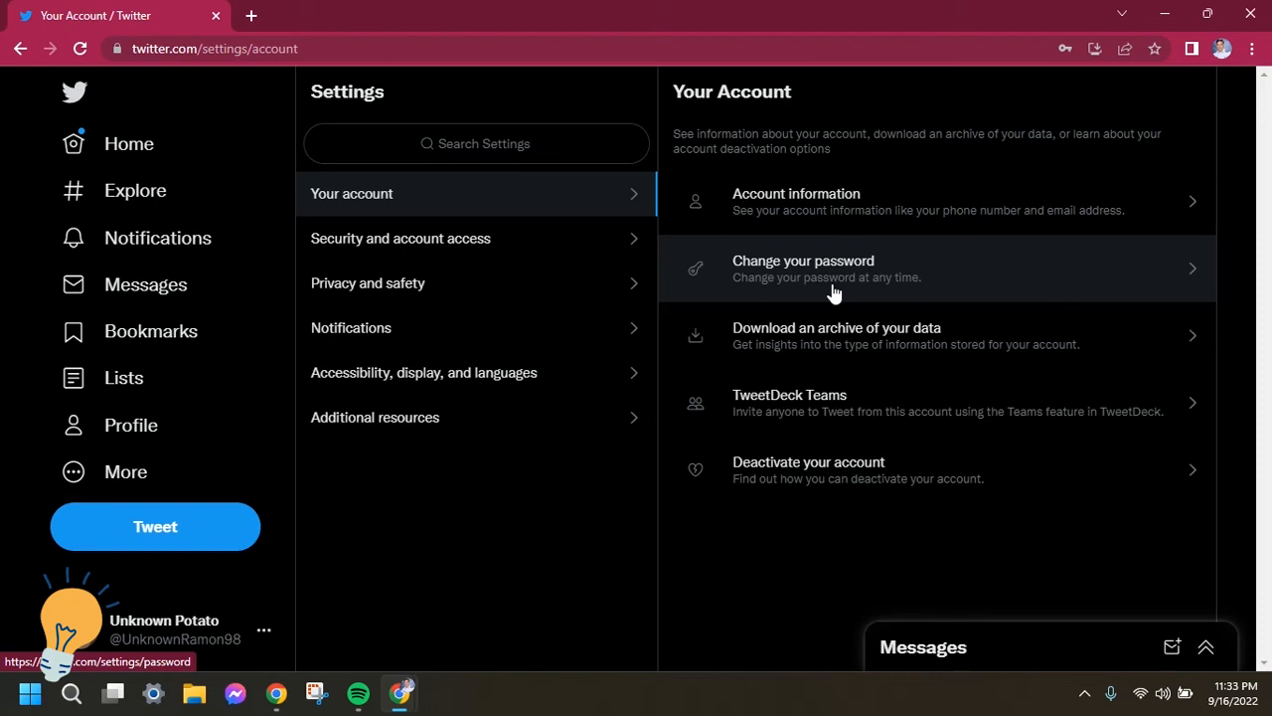
Enter the current and new passwords in Change your password and save them
left_click(803, 269)
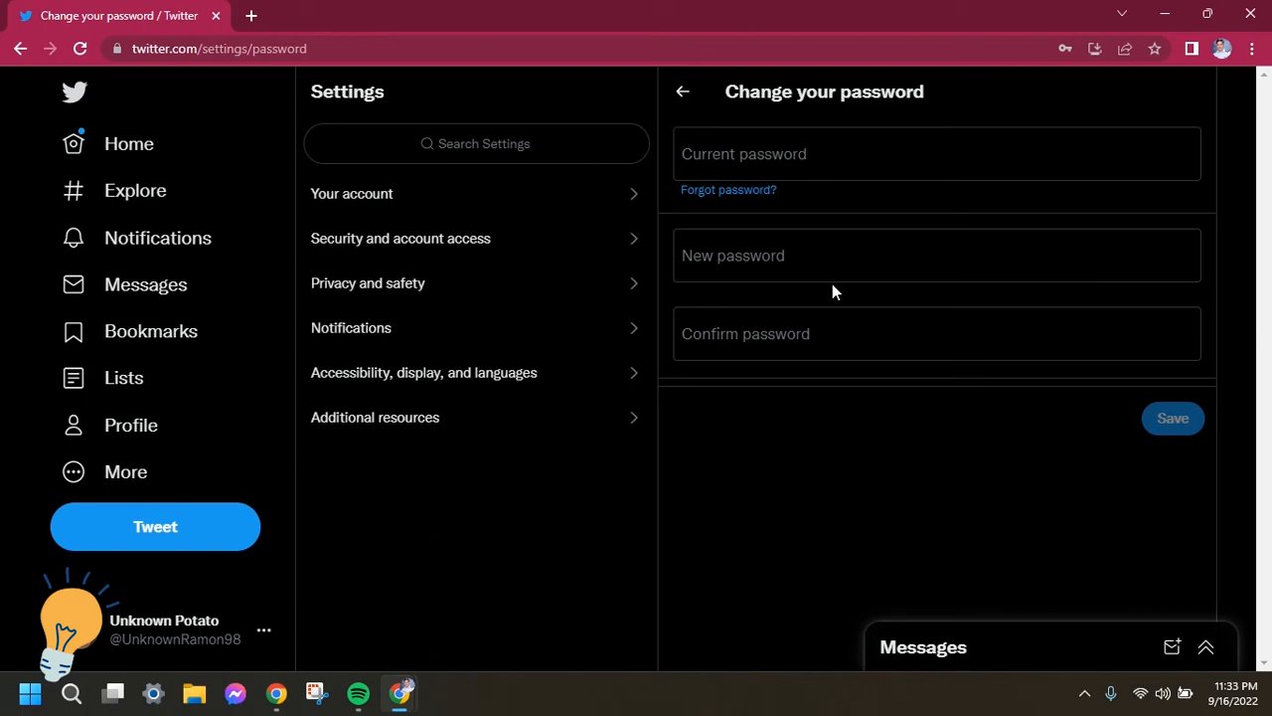
left_click(939, 153)
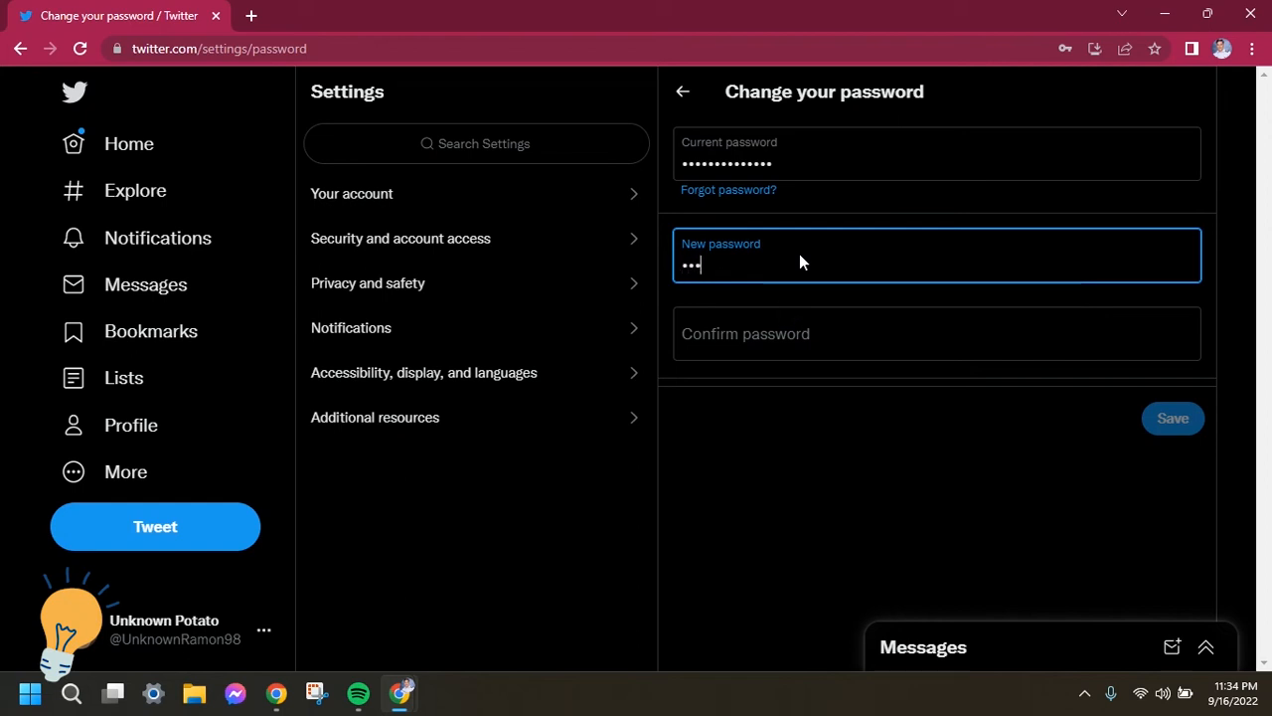
type("••")
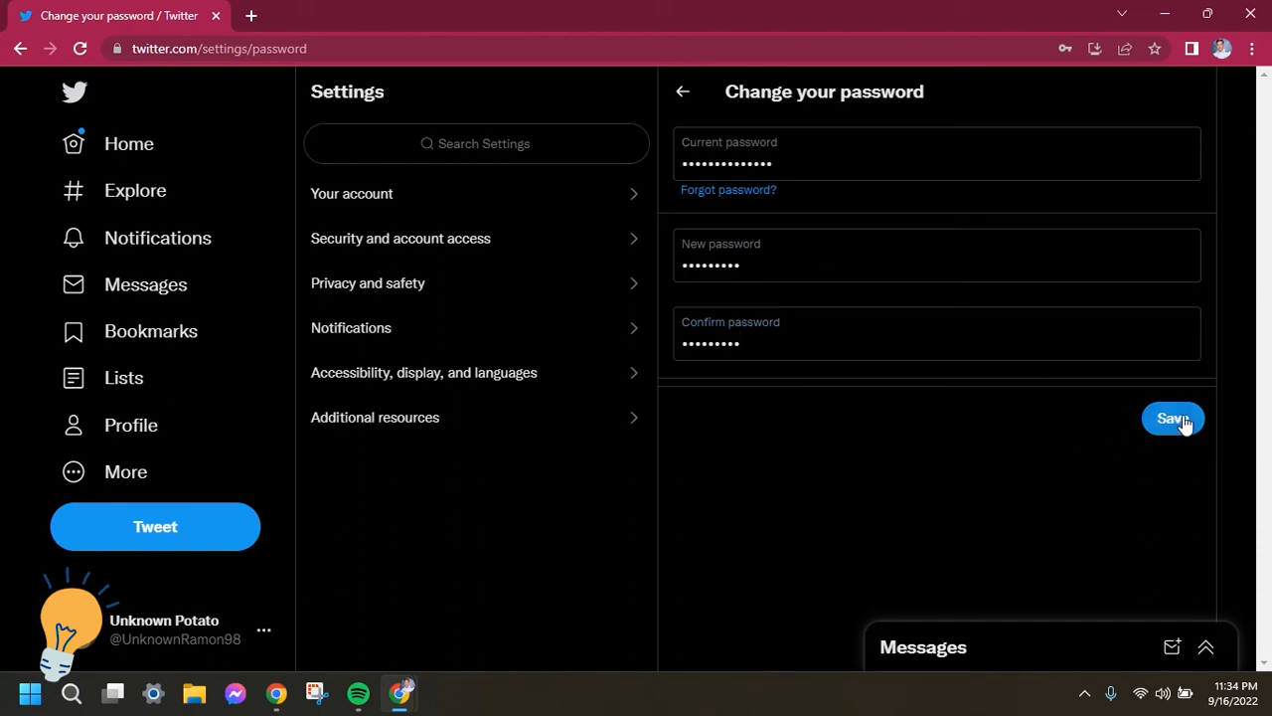
left_click(1173, 418)
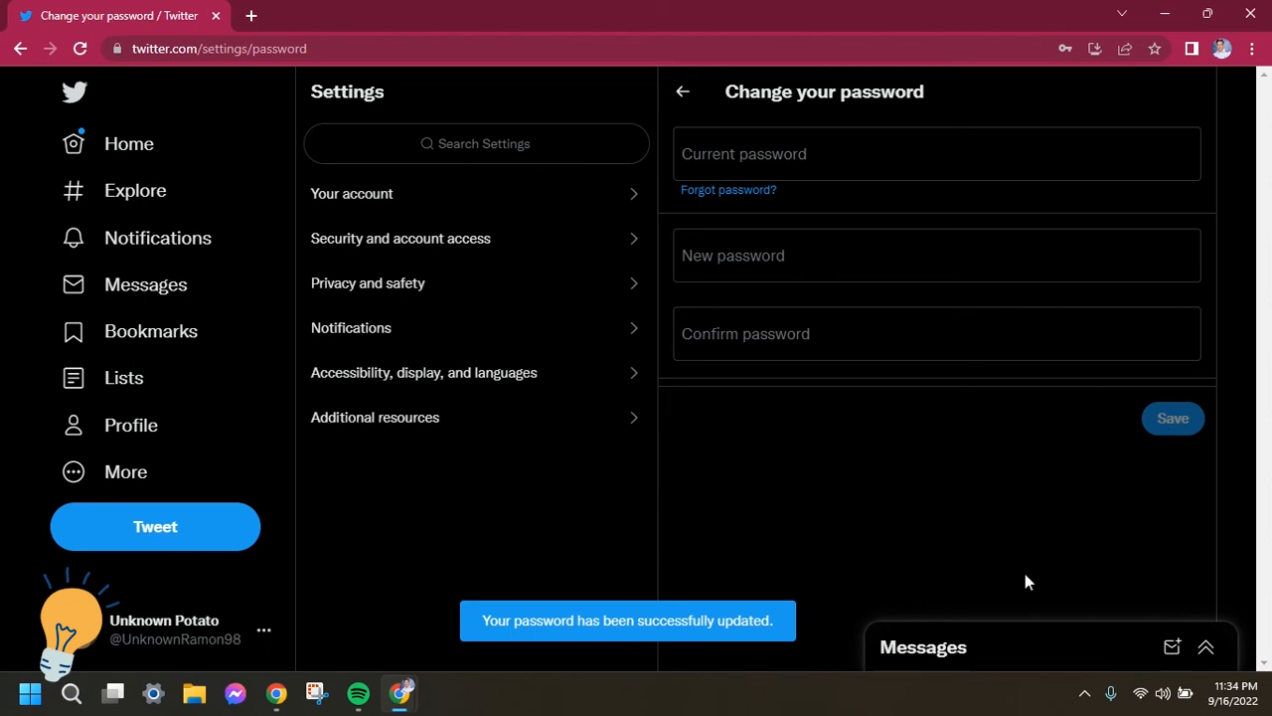
double_click(527, 620)
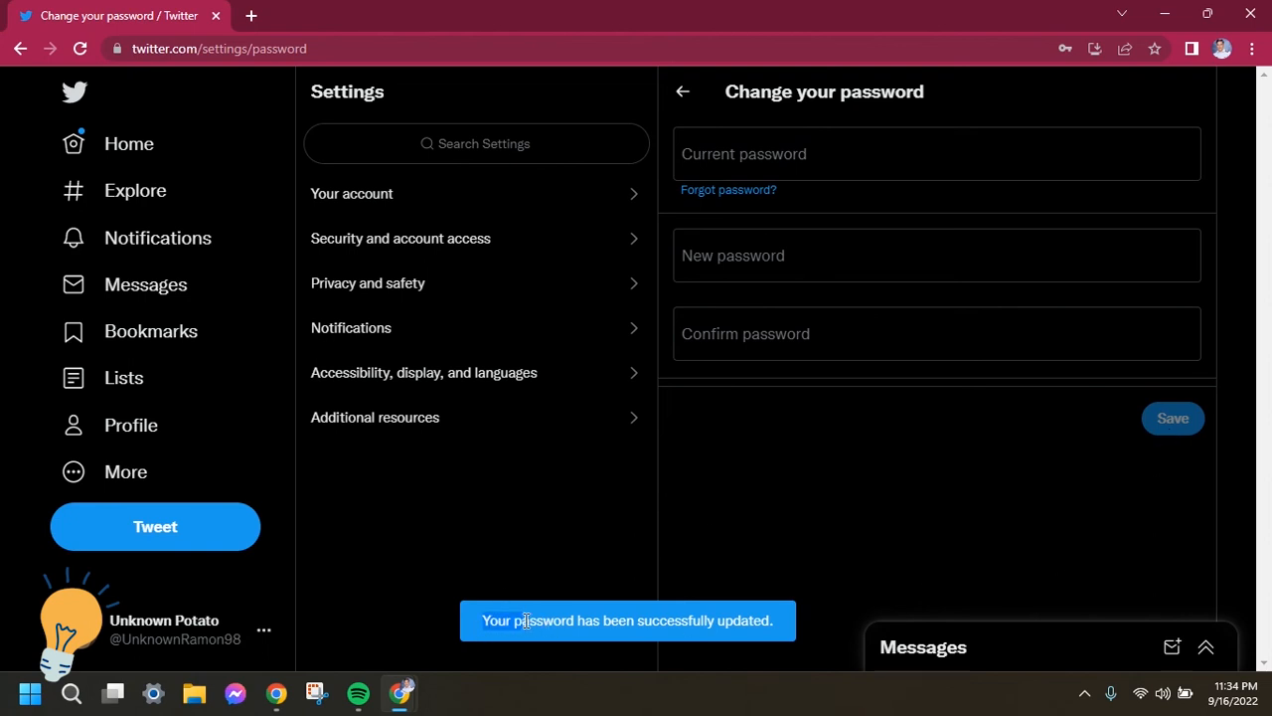